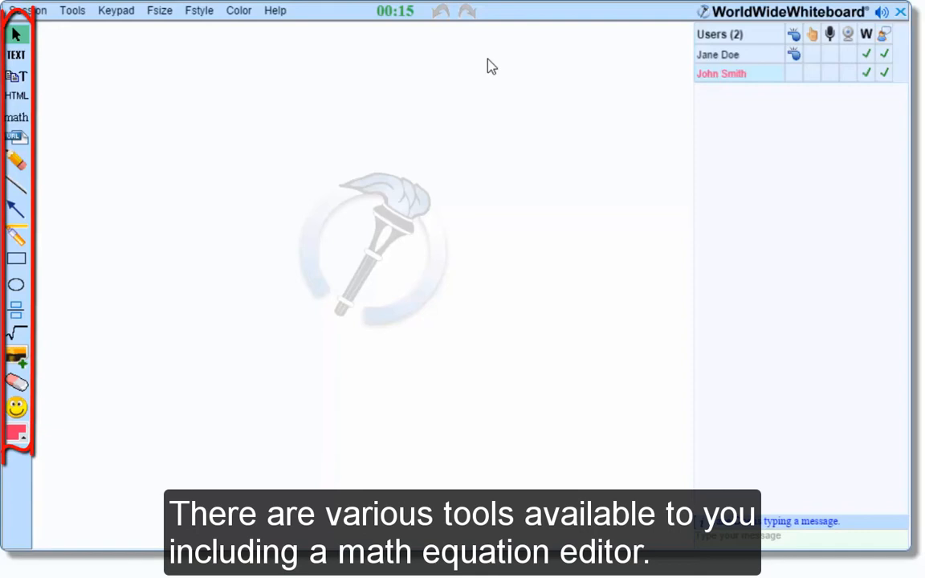
- Draw a short red freehand stroke near the top-left of the whiteboard canvas
drag(52, 119, 159, 116)
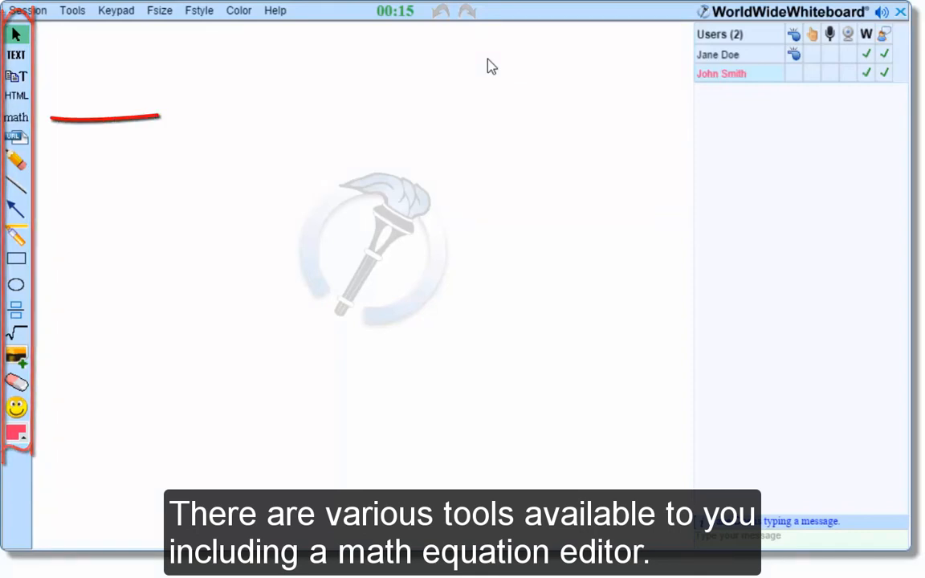